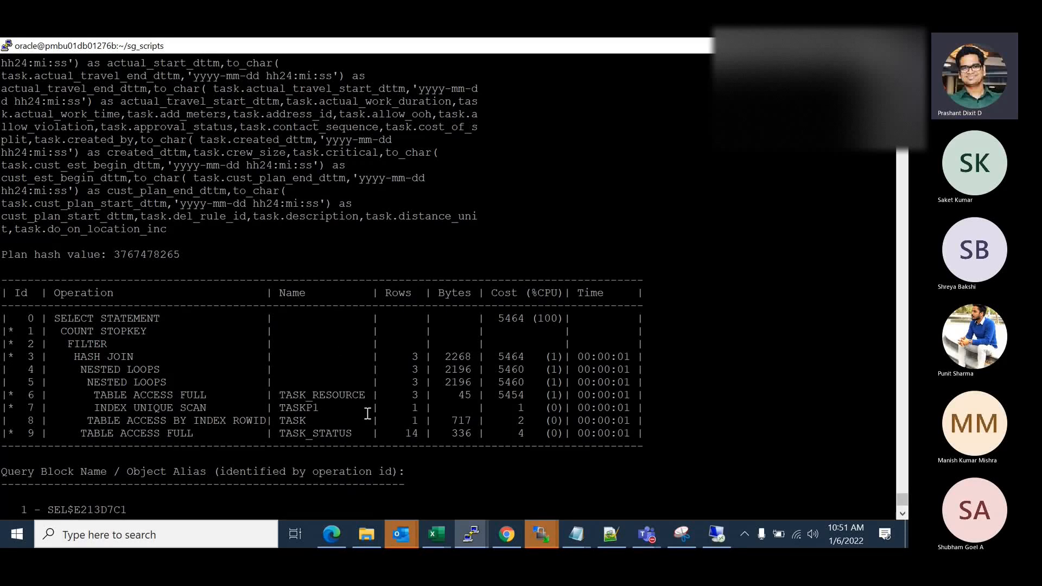
mouse_move(455, 456)
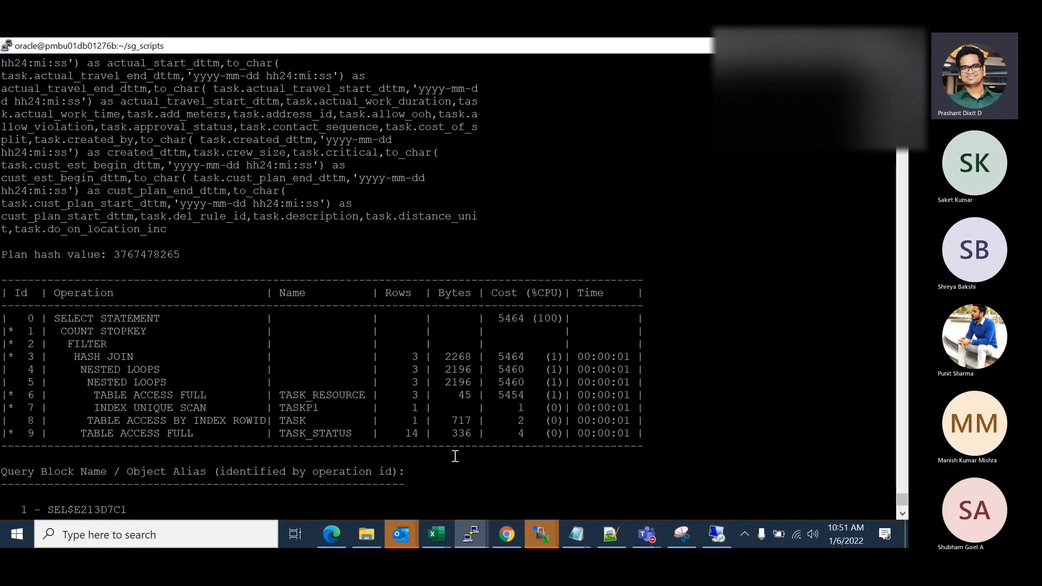
mouse_move(387, 452)
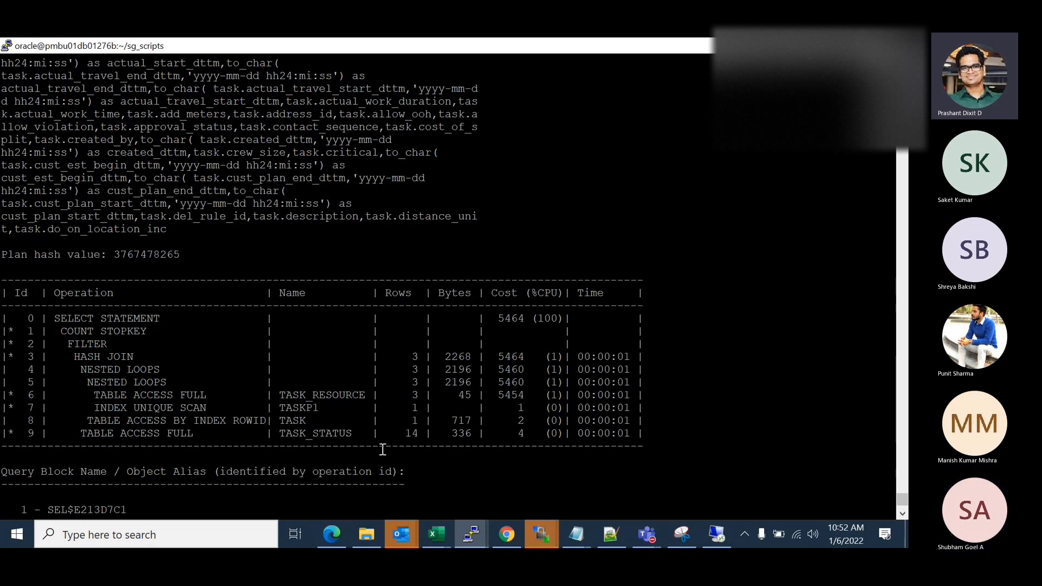
mouse_move(189, 401)
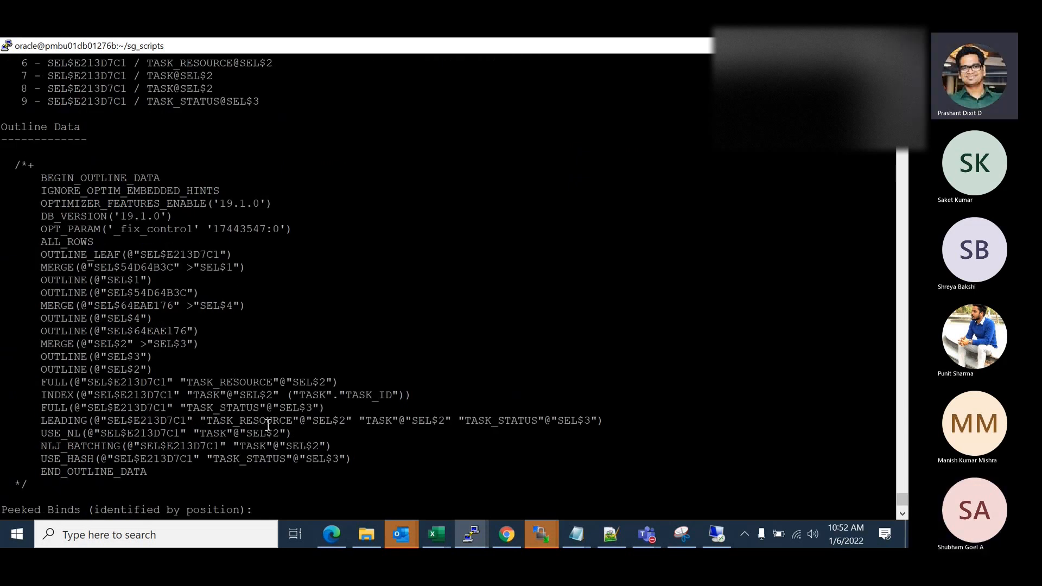
mouse_move(387, 350)
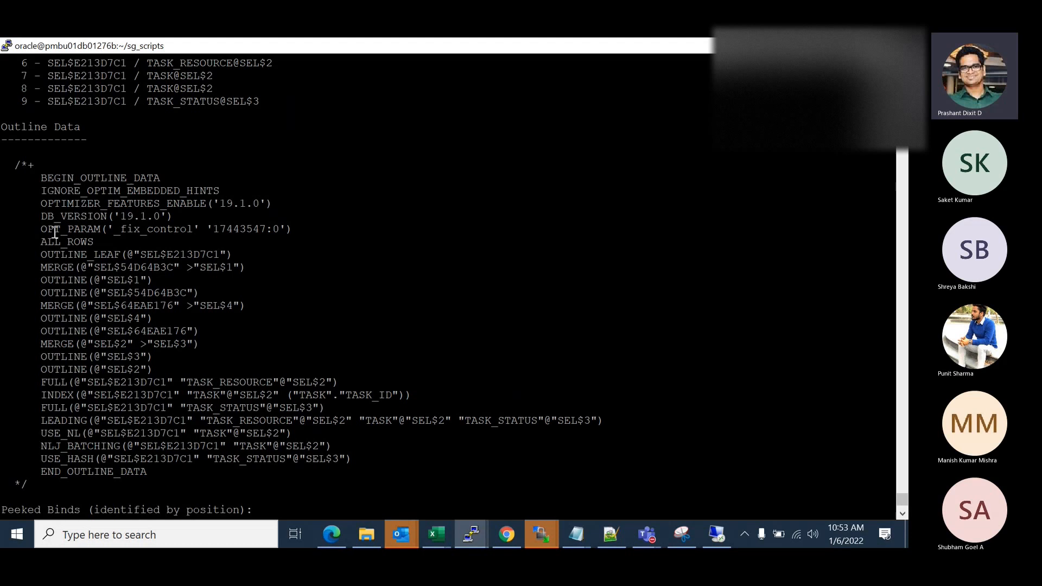
mouse_move(52, 215)
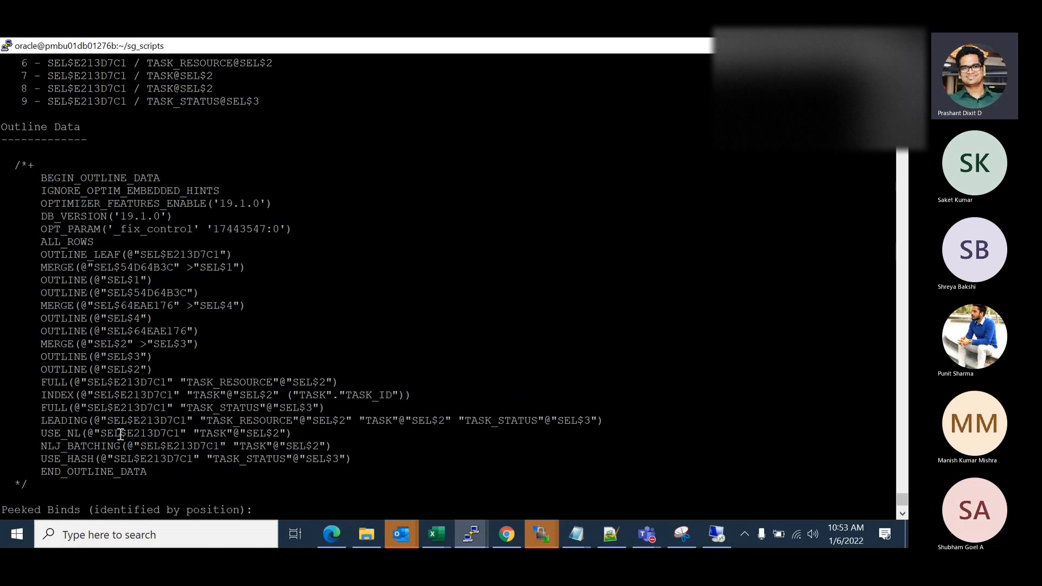
mouse_move(206, 425)
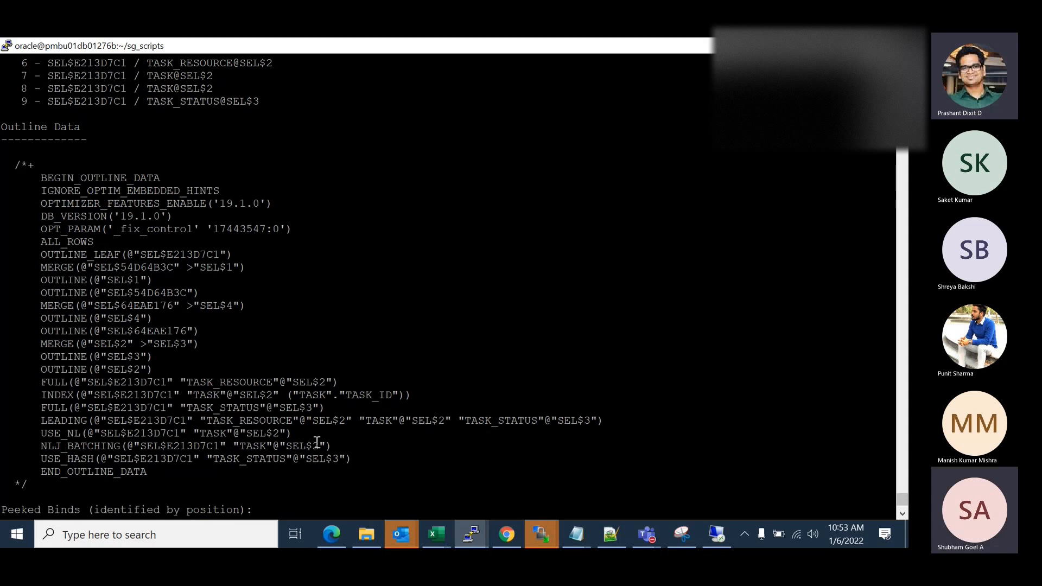
mouse_move(274, 406)
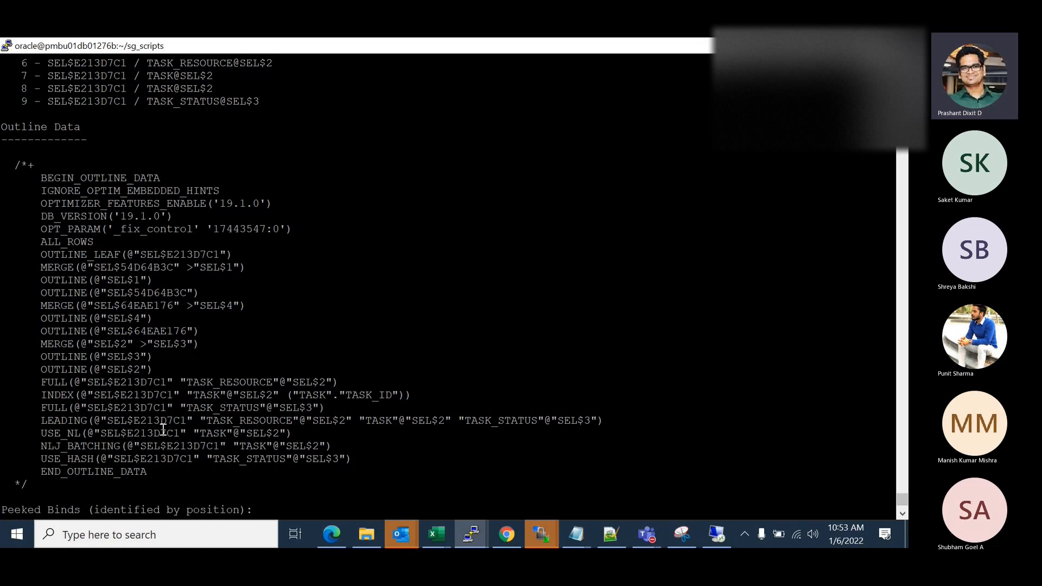
mouse_move(198, 351)
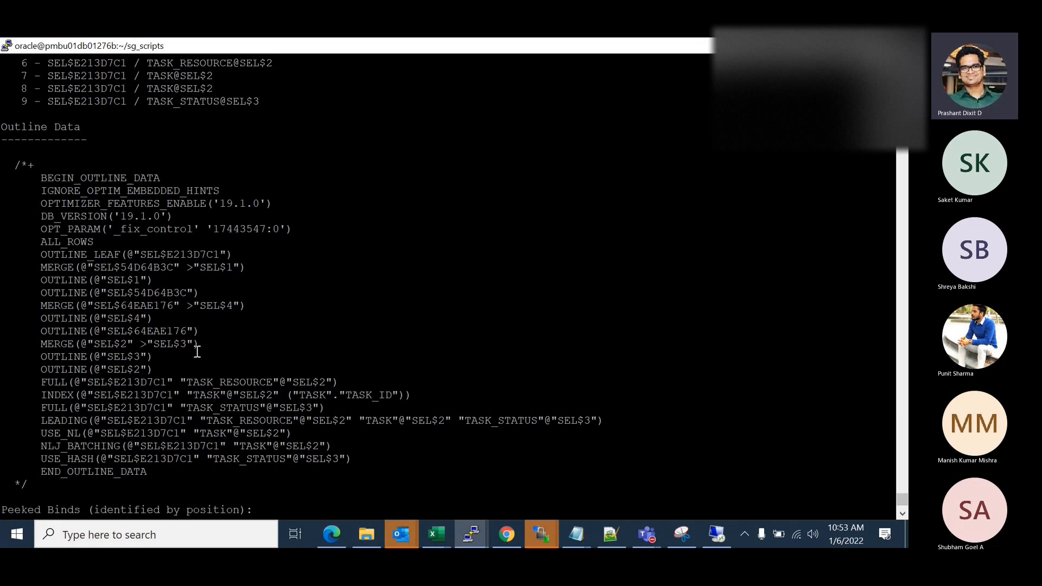
mouse_move(256, 467)
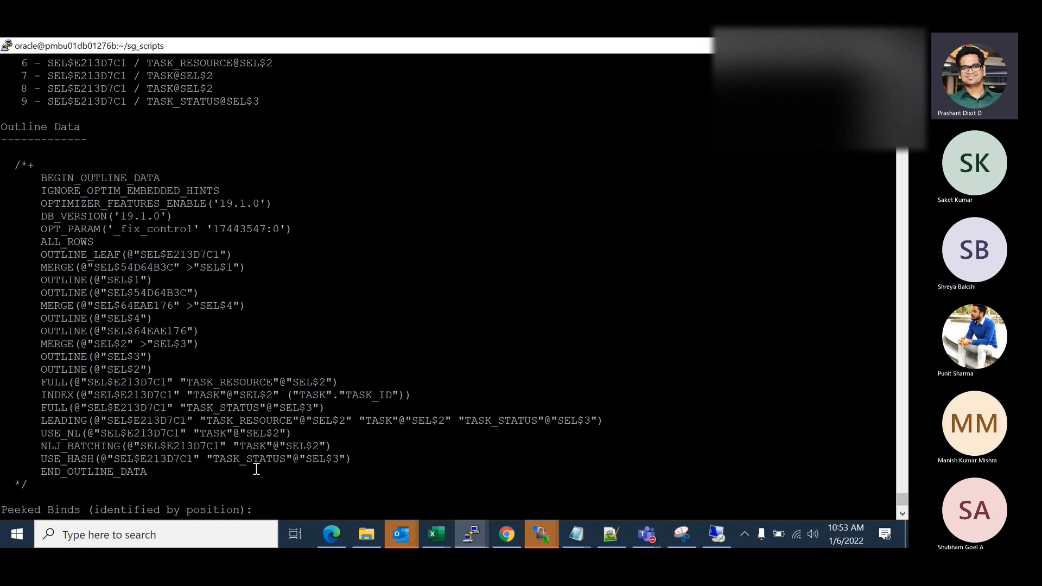
Step: Copy the Outline Data hint block from /*+ to */ in PuTTY
drag(255, 178, 172, 490)
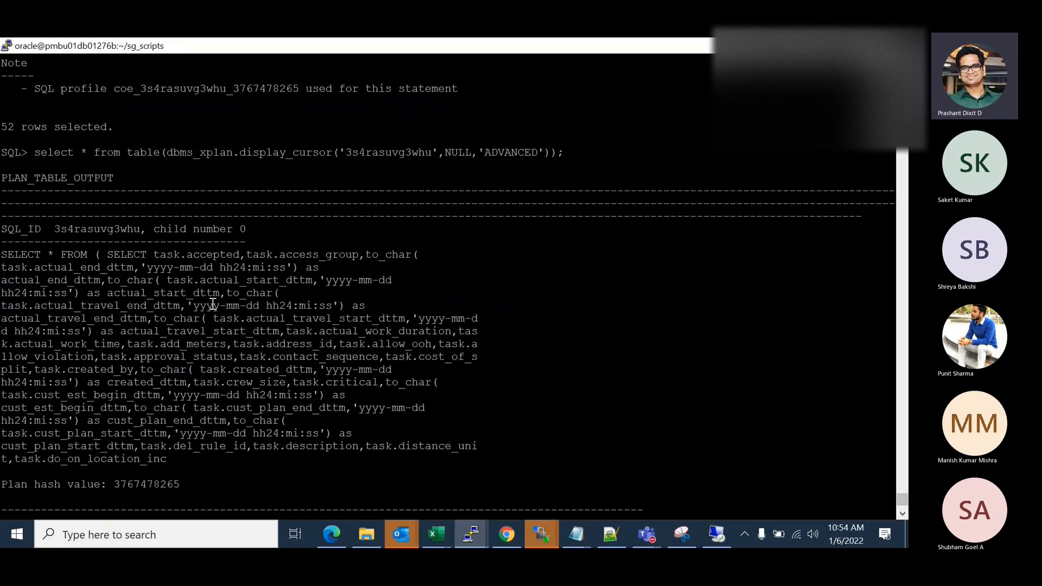
scroll(down, 3)
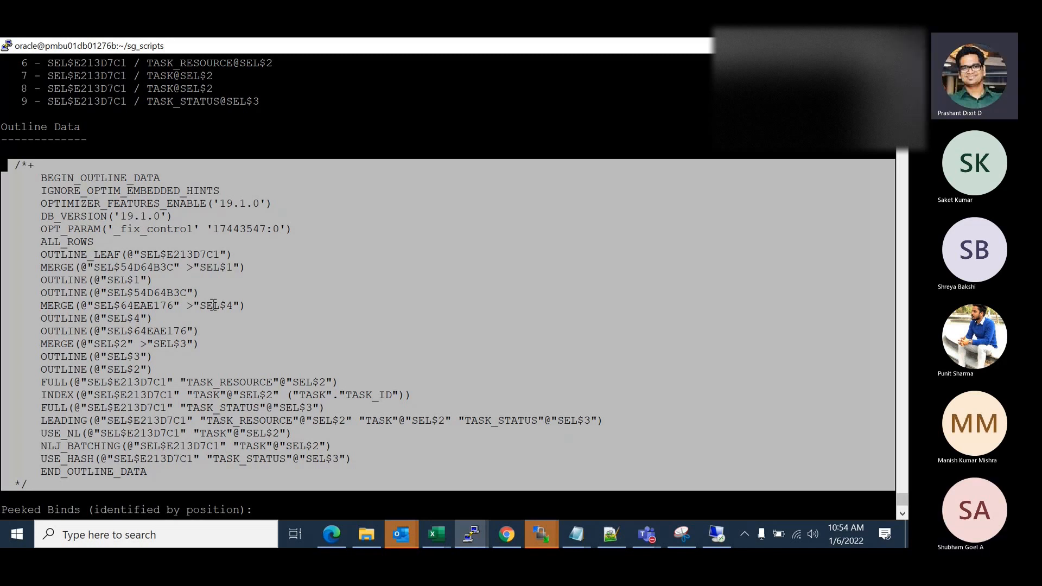
mouse_move(278, 433)
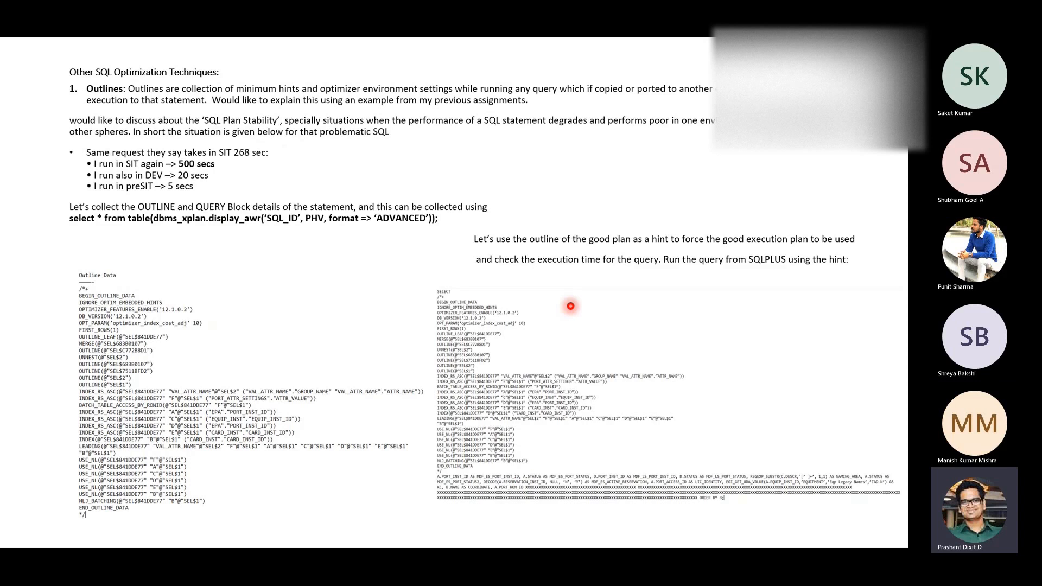
mouse_move(252, 166)
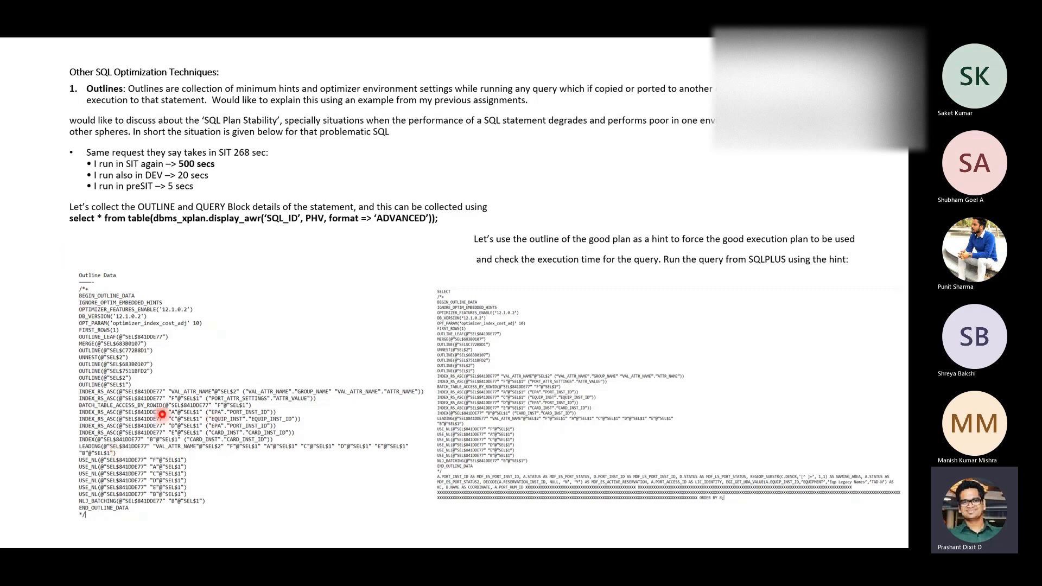
mouse_move(140, 326)
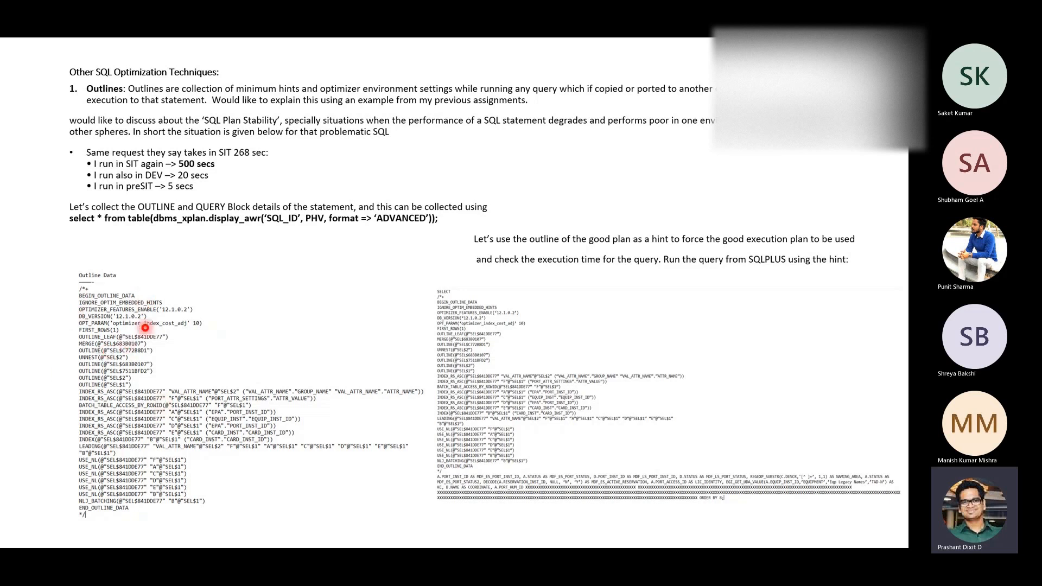
mouse_move(133, 155)
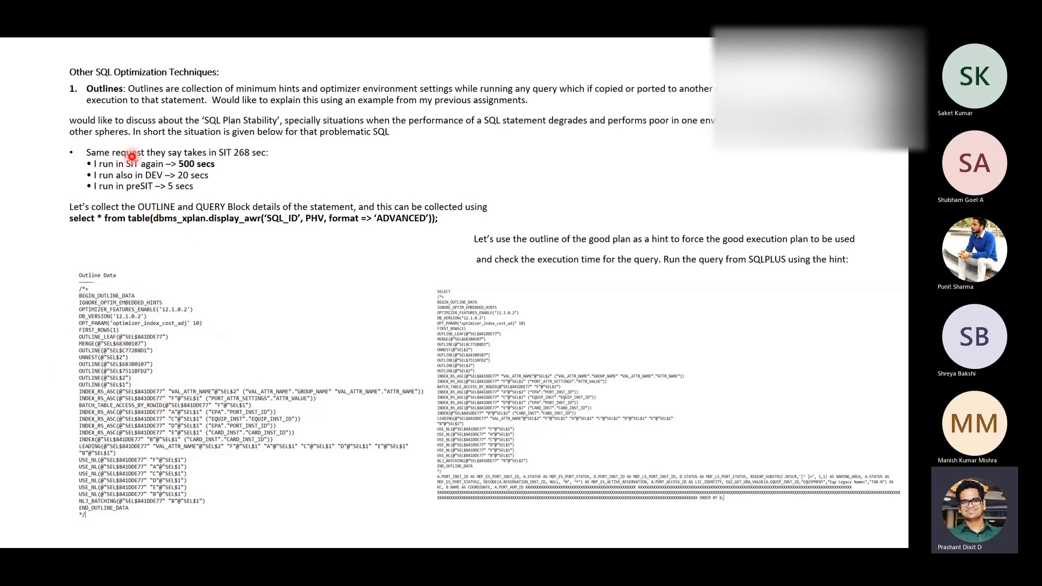
mouse_move(175, 182)
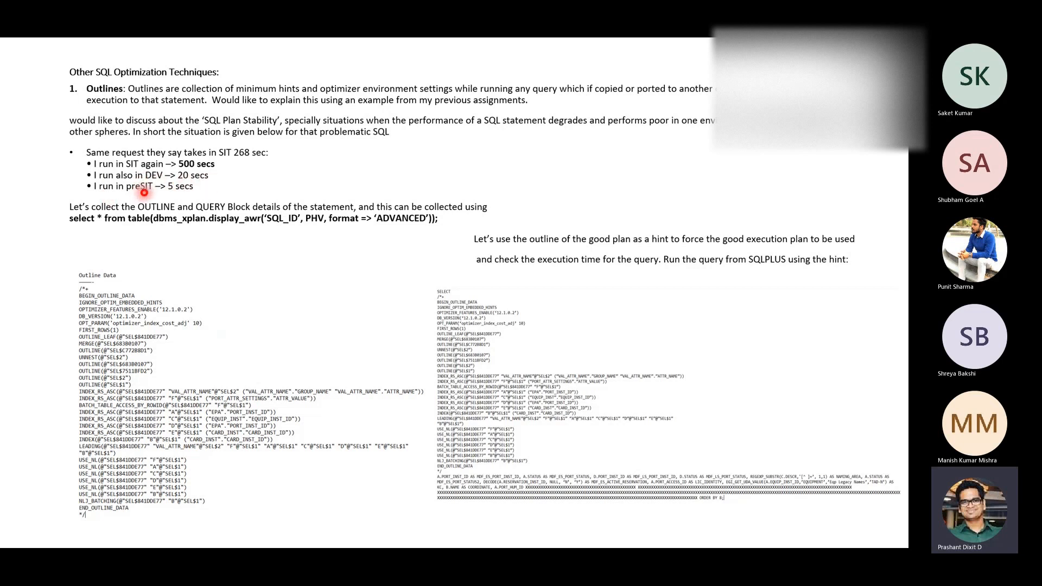
mouse_move(148, 189)
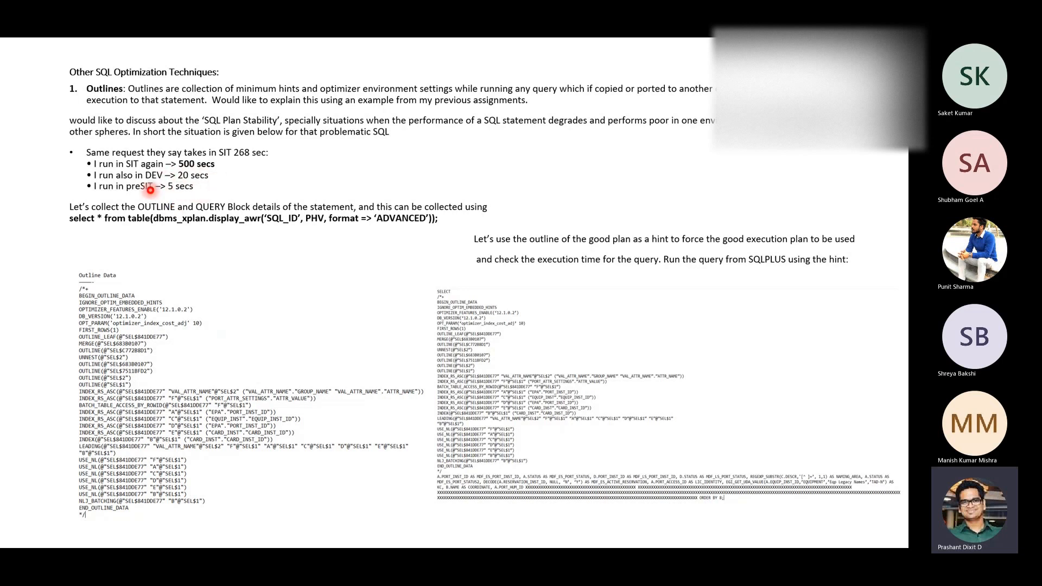
mouse_move(234, 243)
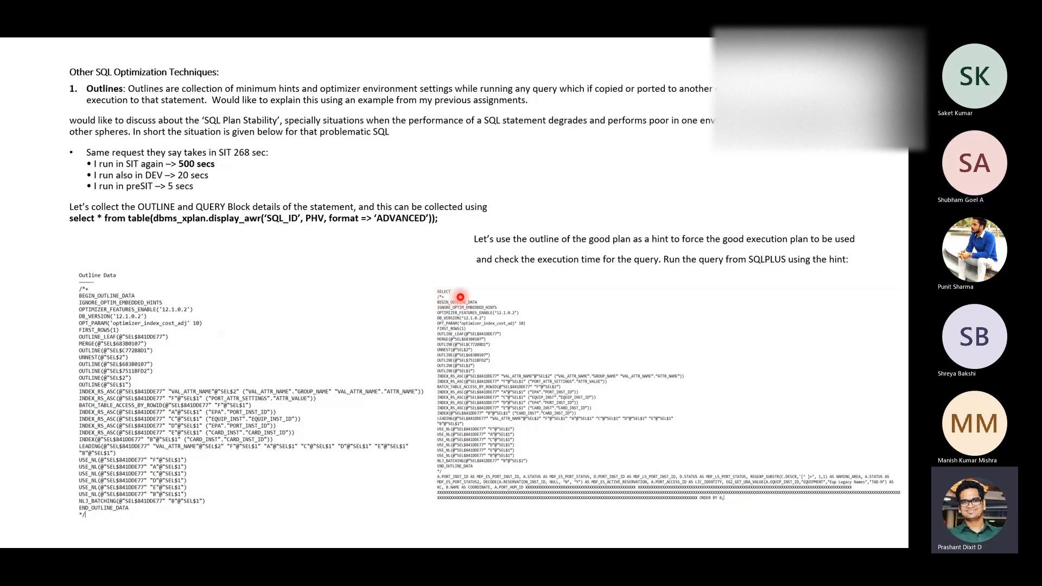
mouse_move(58, 345)
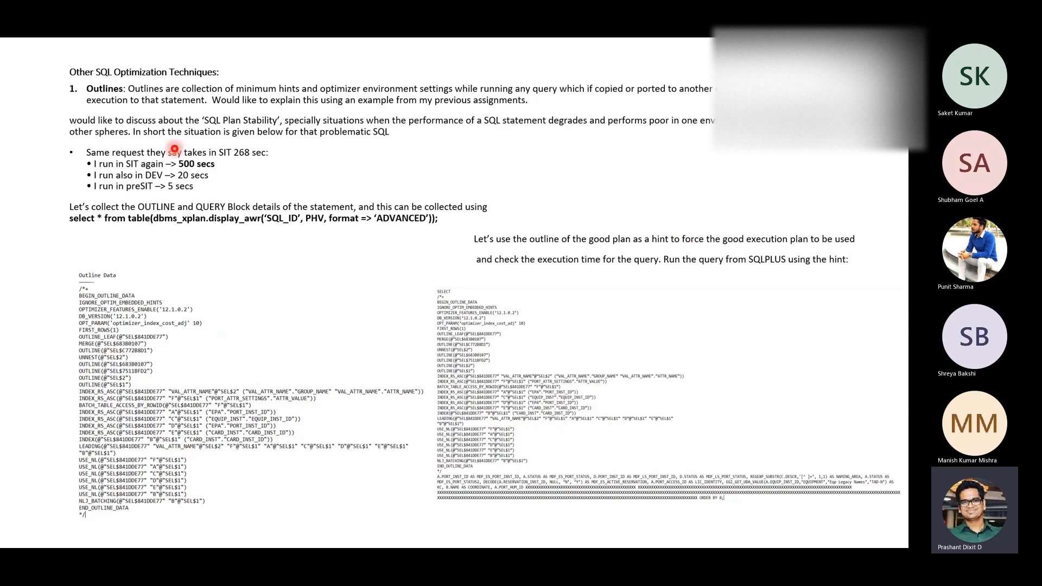
mouse_move(203, 159)
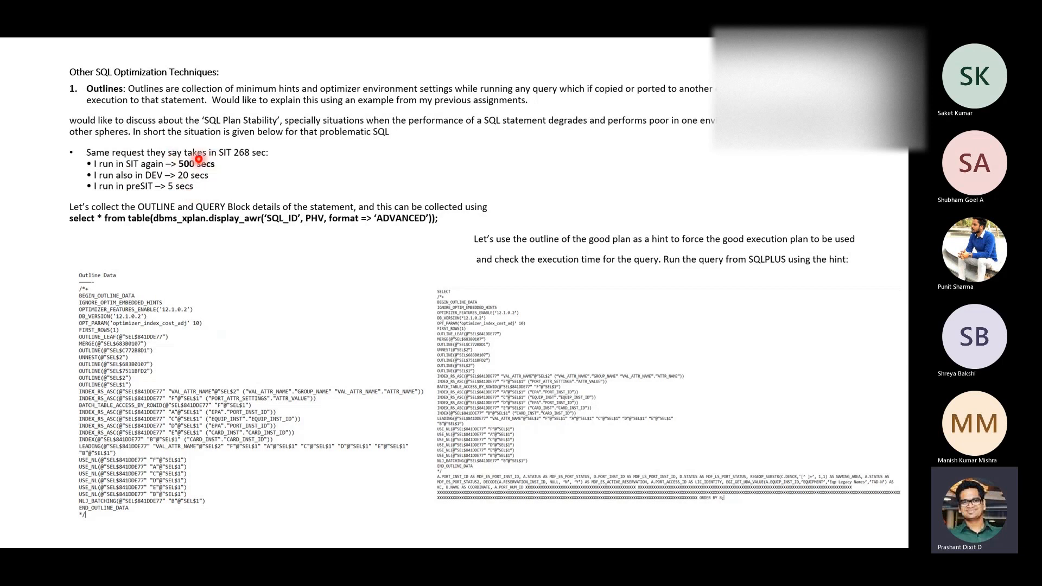
mouse_move(495, 313)
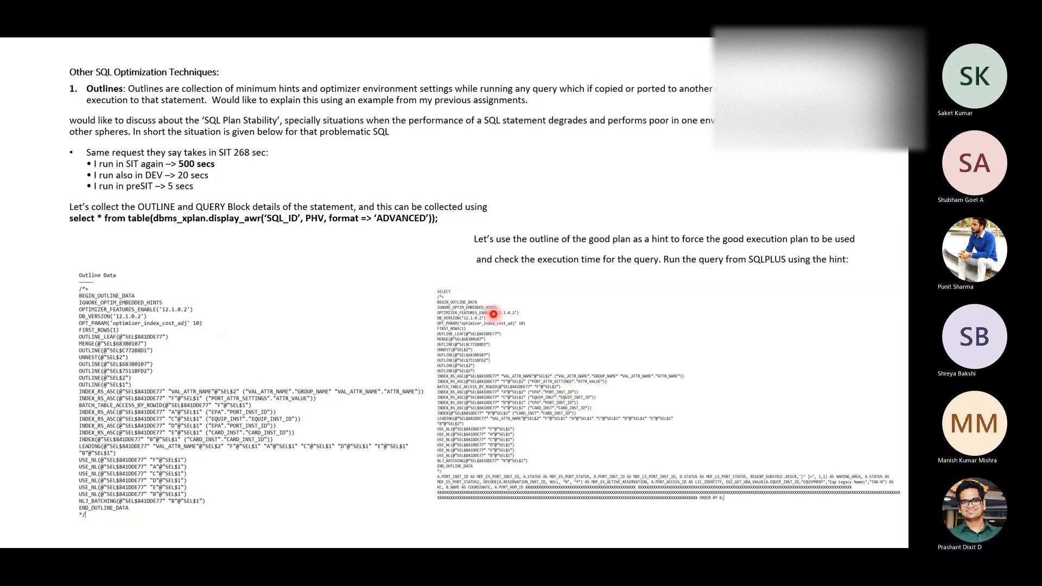
Step: Advance the Word notes to the coe_xfr_sql_profile.sql permanent-fix page
key(Right)
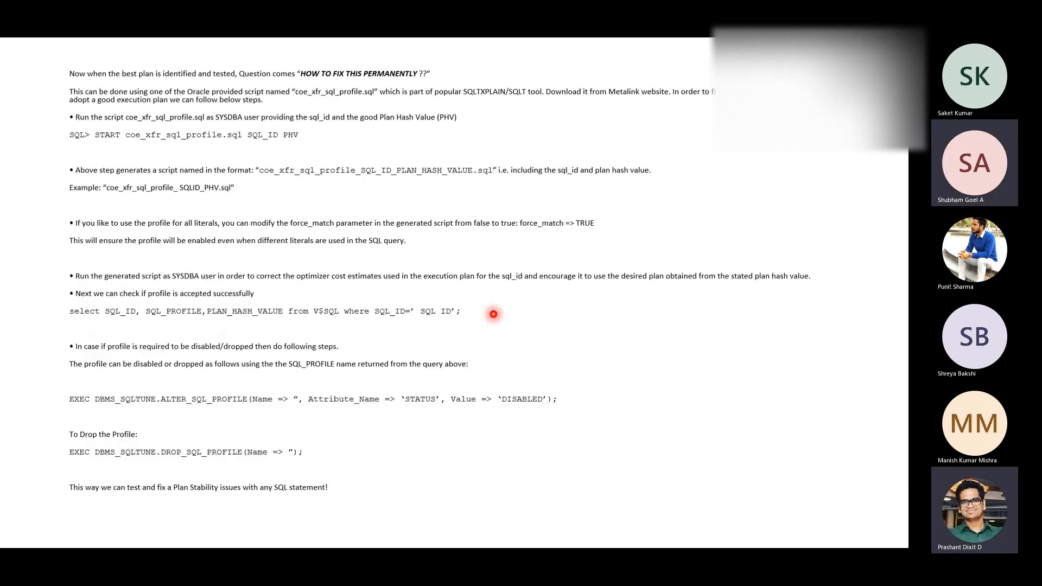